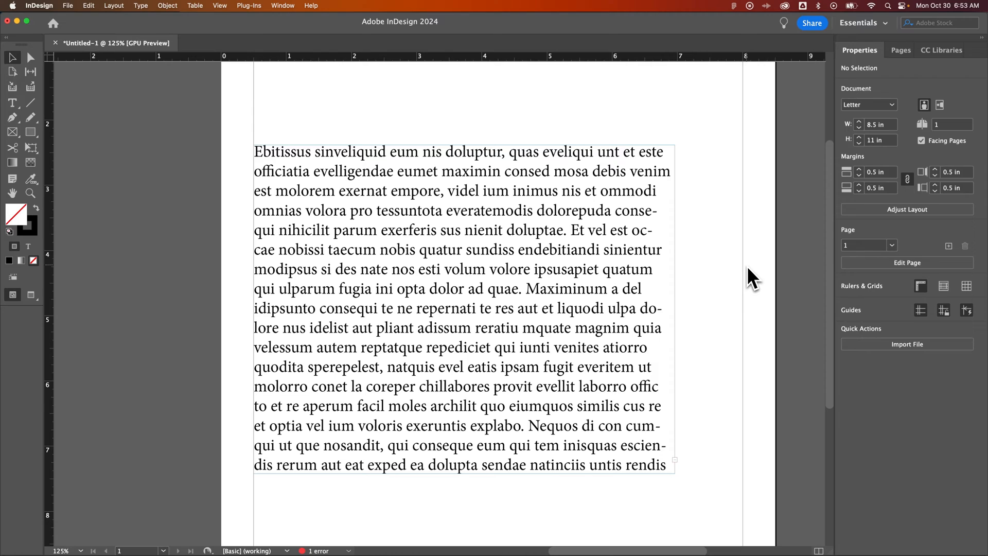
- Select the body text frame and widen it to about 6.76 by 5.36 inches
click(368, 176)
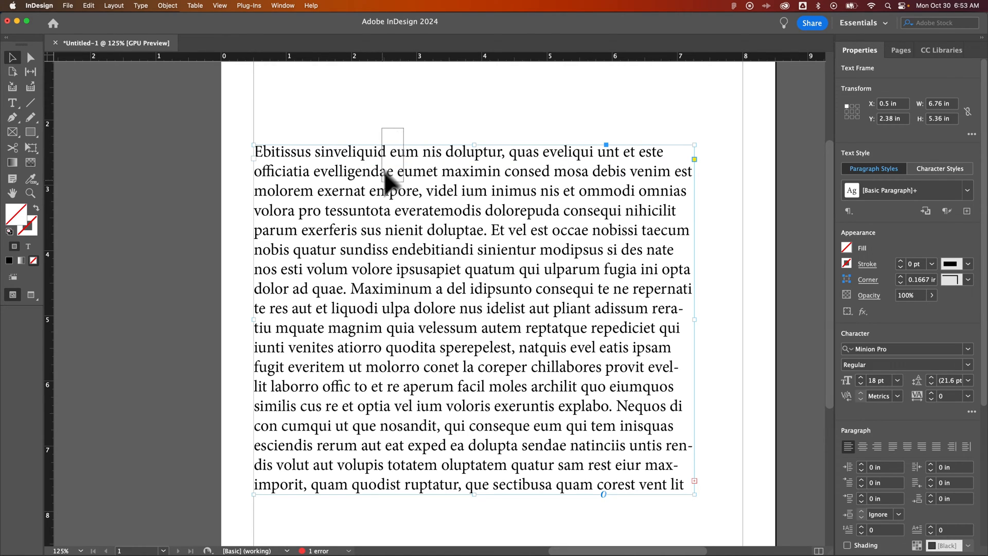
mouse_move(395, 196)
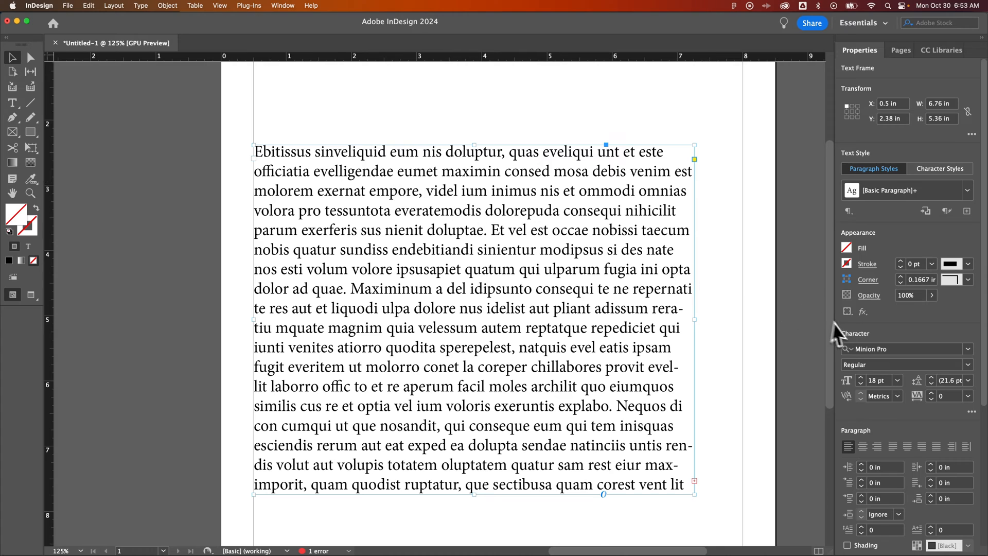
mouse_move(347, 85)
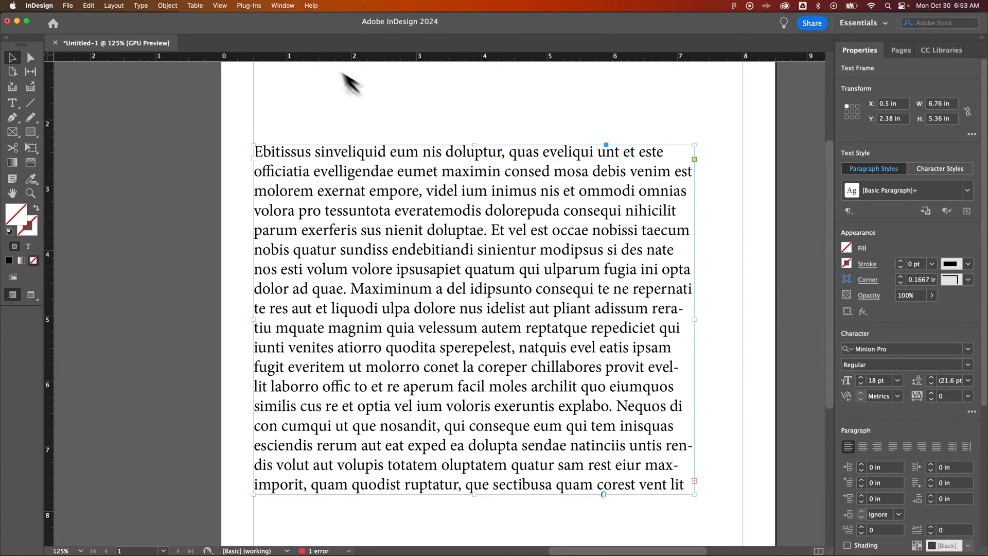
- Show the Character panel via Type > Character and browse its panel menu options
click(282, 6)
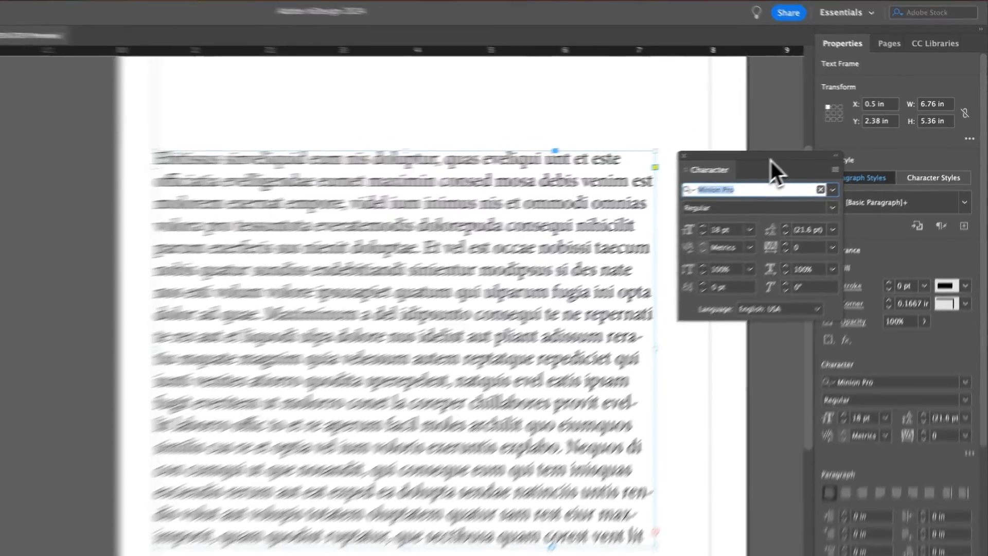
click(785, 191)
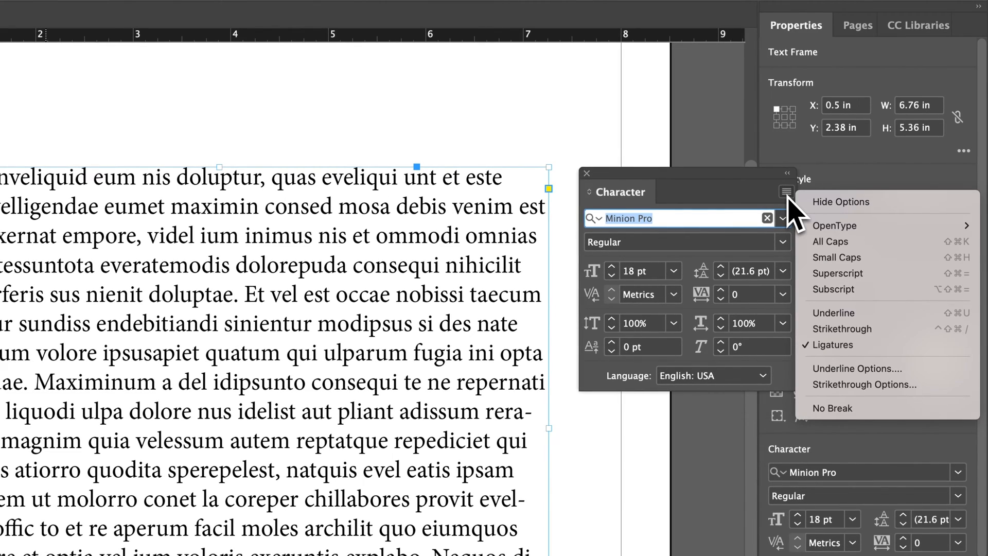
mouse_move(799, 214)
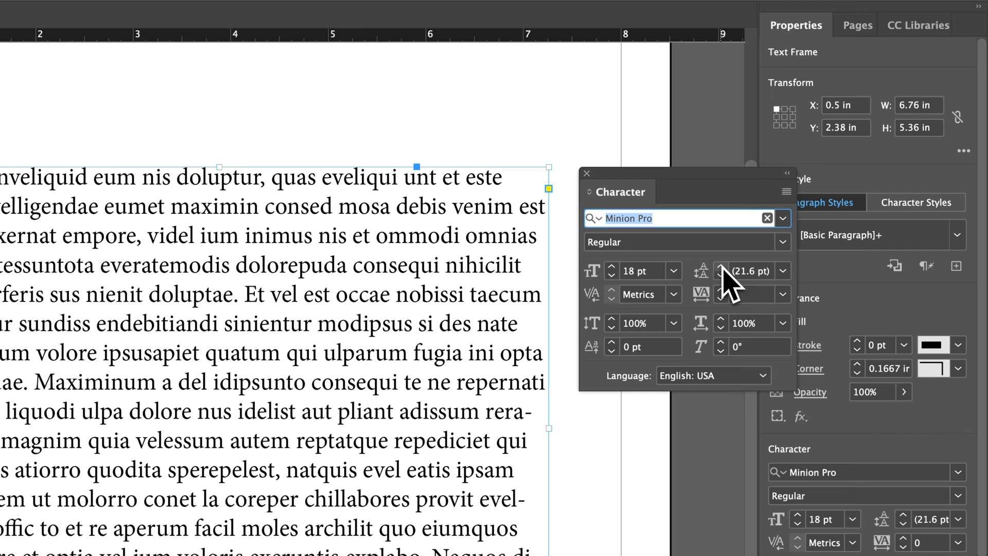
mouse_move(734, 294)
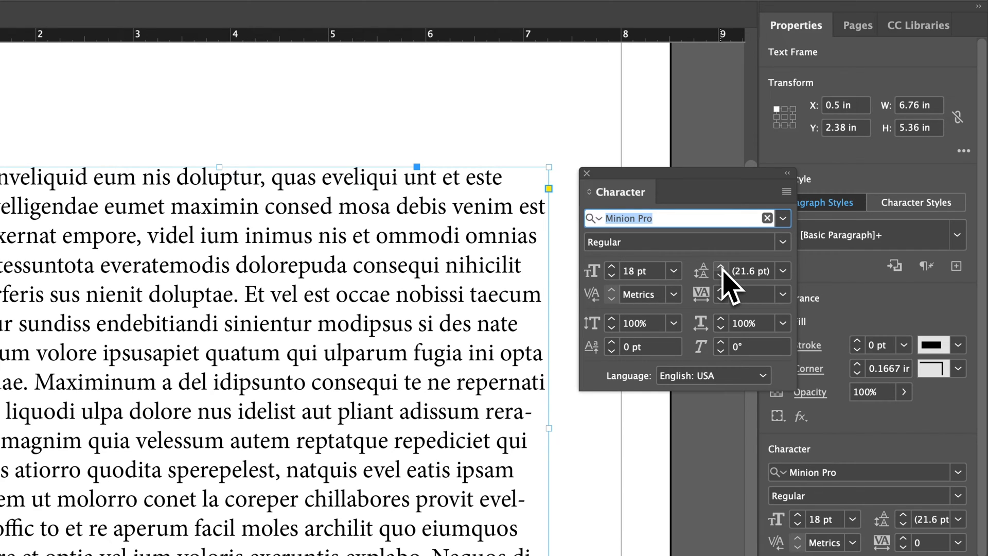
- Raise the leading above Auto, then enter 50 pt for the 18 pt body text
click(722, 266)
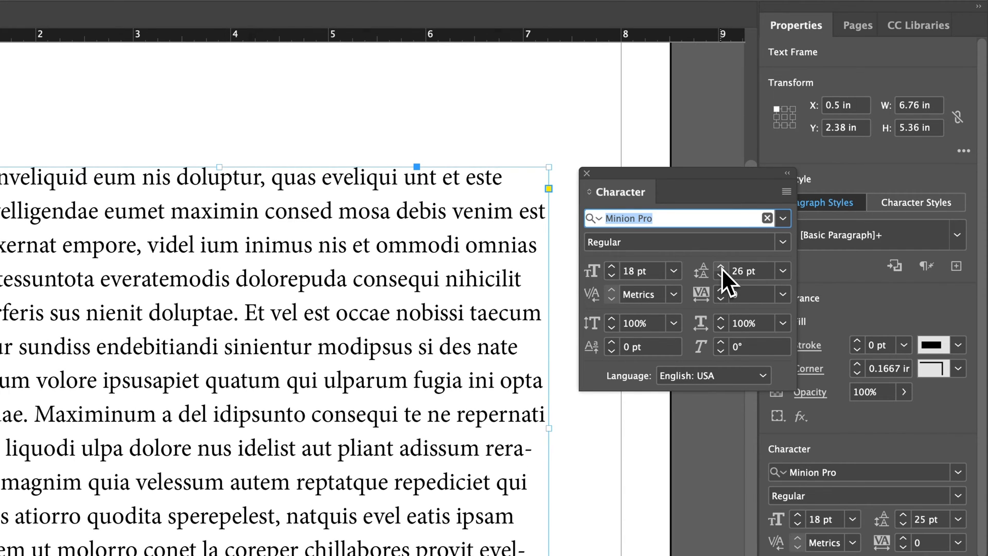
click(723, 266)
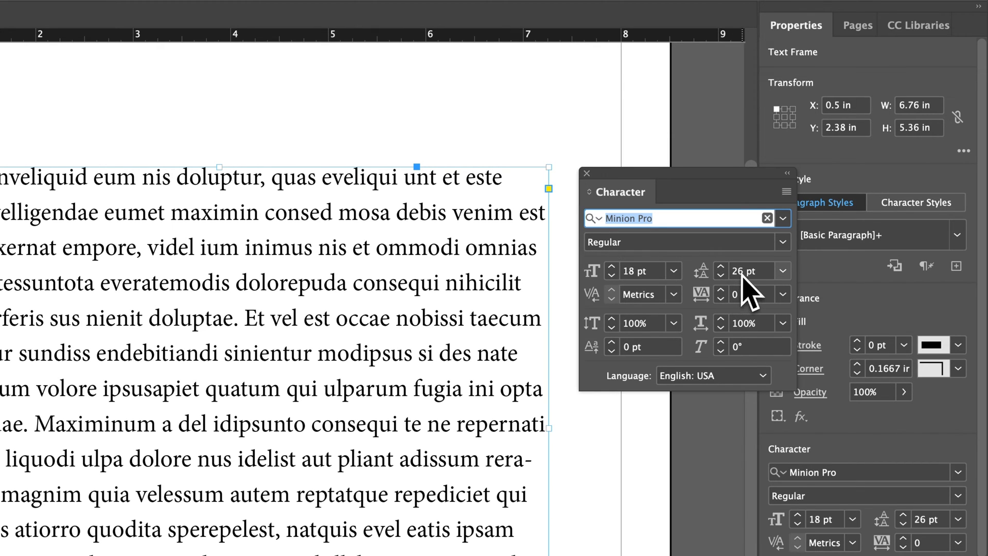
click(748, 271)
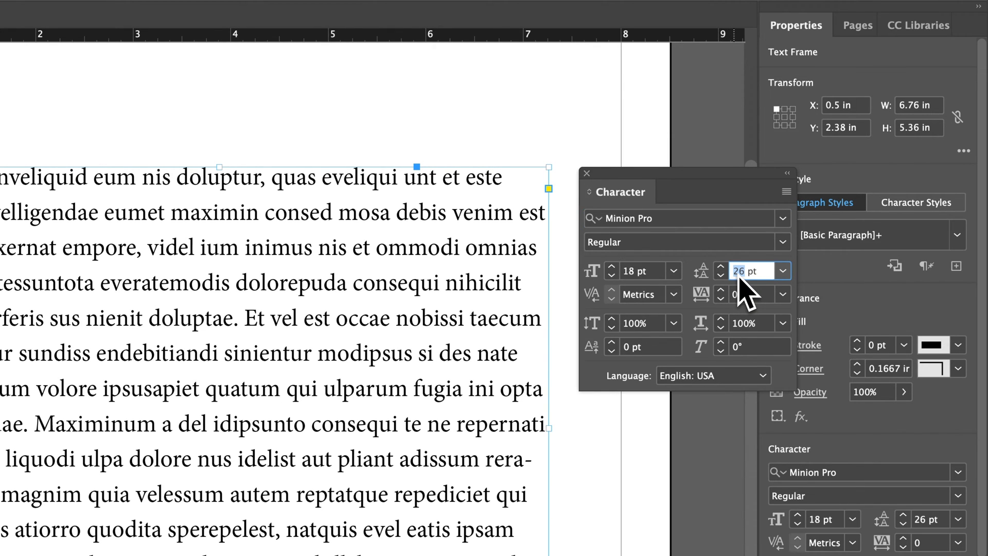
text(50)
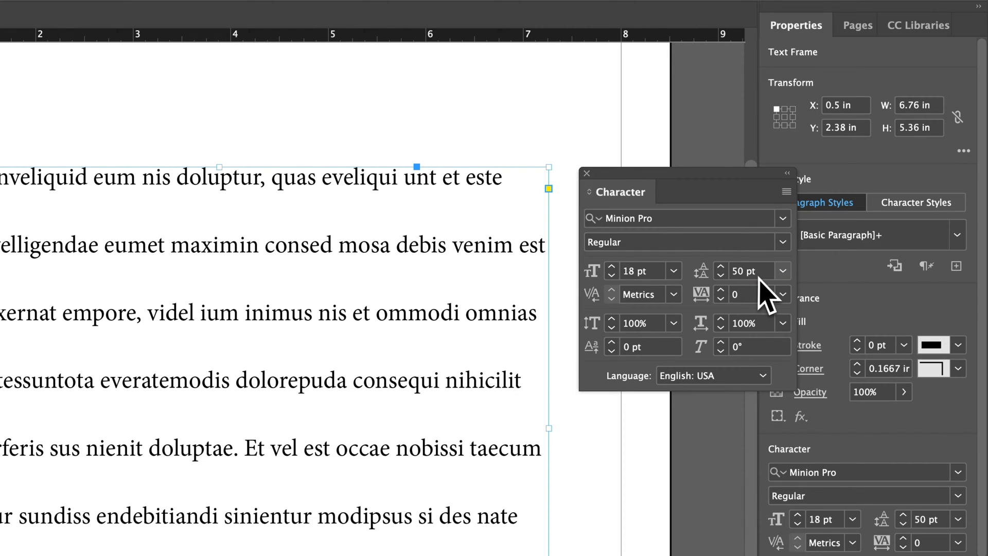
mouse_move(765, 295)
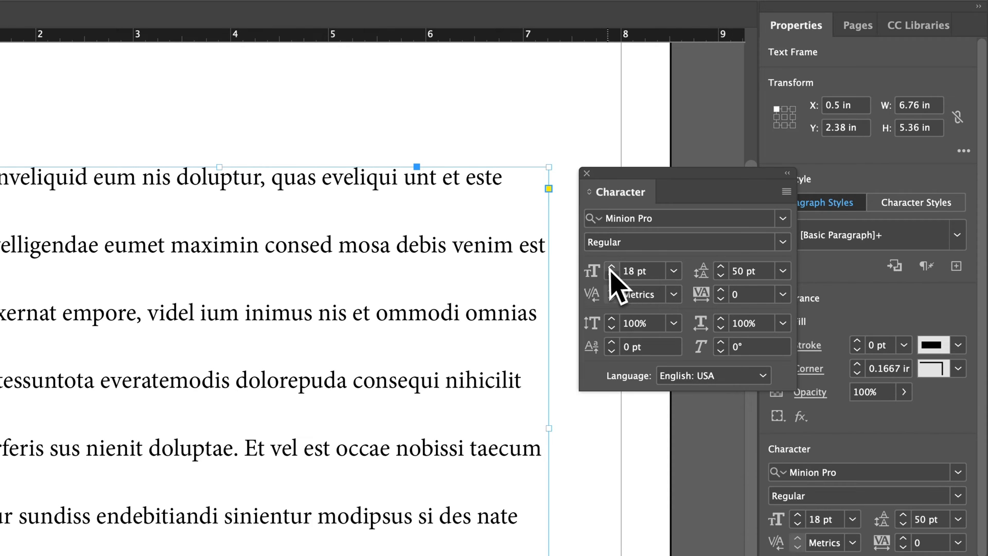
- Enlarge the body text to 25 pt Minion Pro and bring leading back to Auto (30 pt)
click(612, 267)
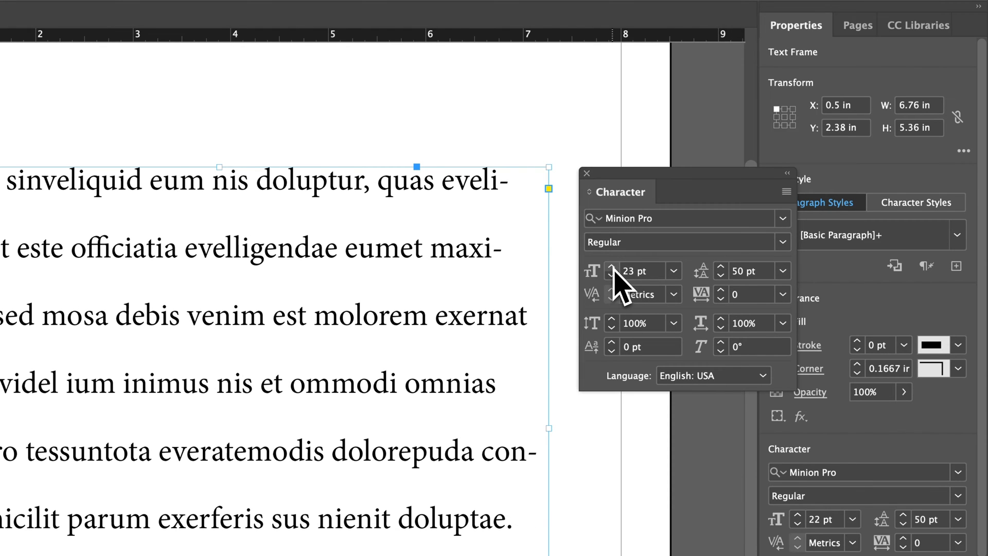
click(612, 267)
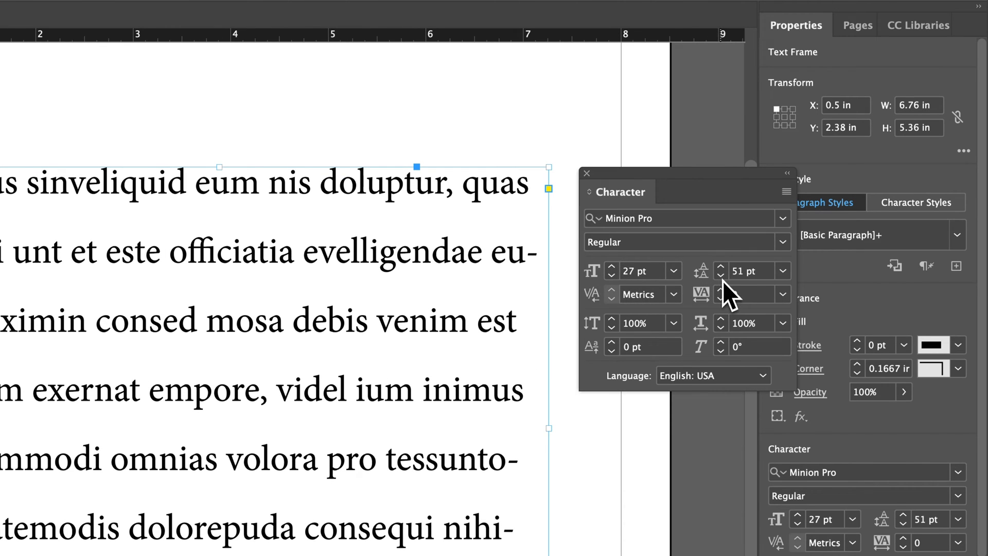
click(720, 275)
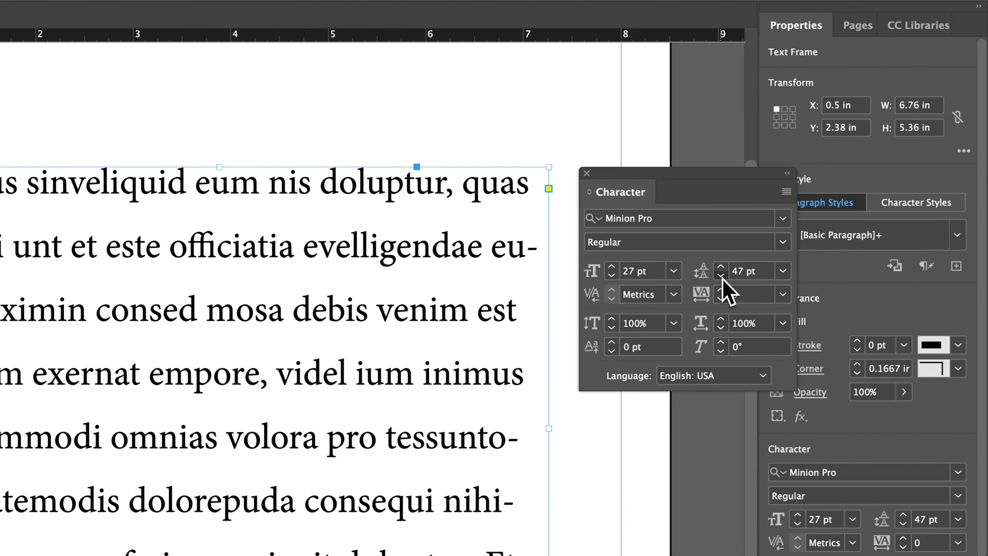
click(720, 276)
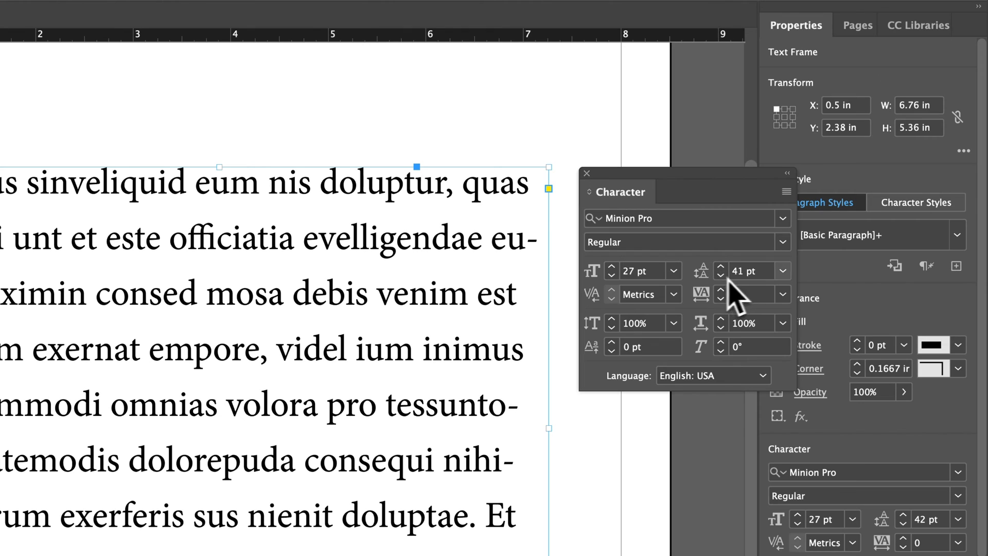
click(783, 271)
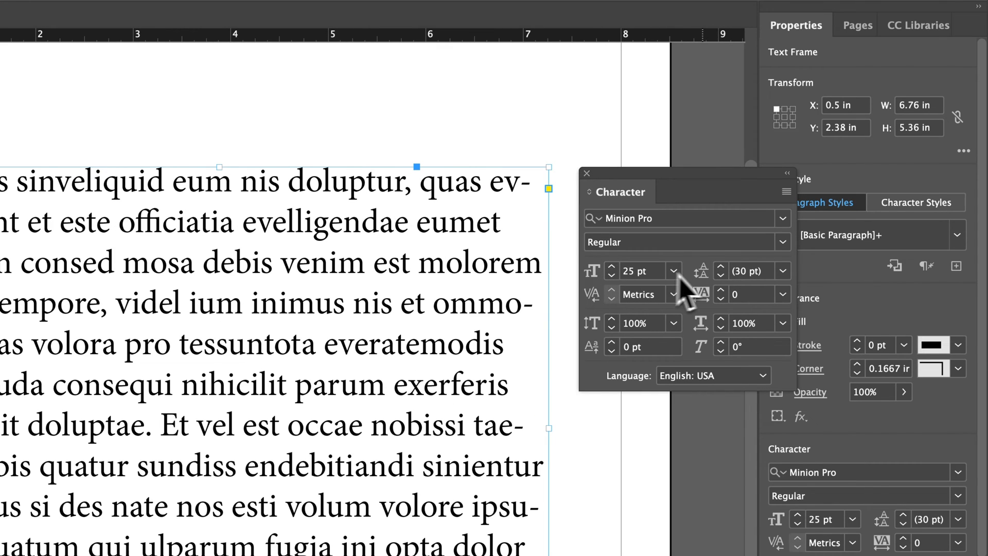
mouse_move(730, 284)
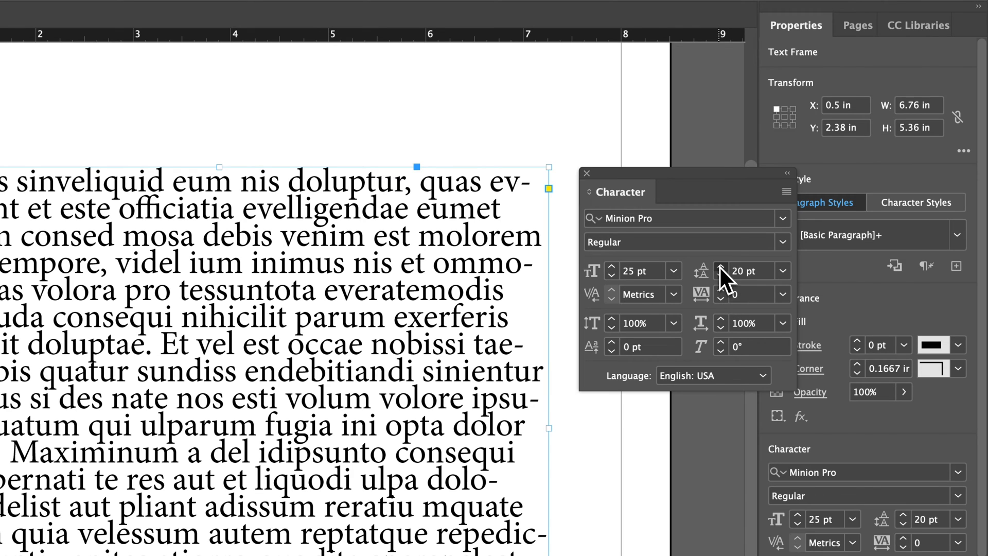
- Nudge the leading up and back down so the 25 pt text sits near 39–40 pt leading
click(720, 268)
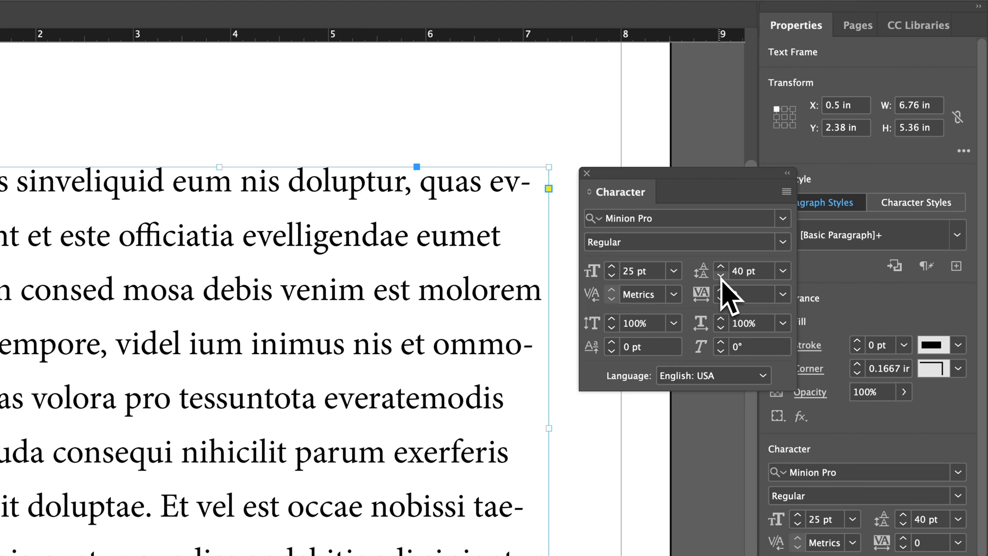
click(721, 266)
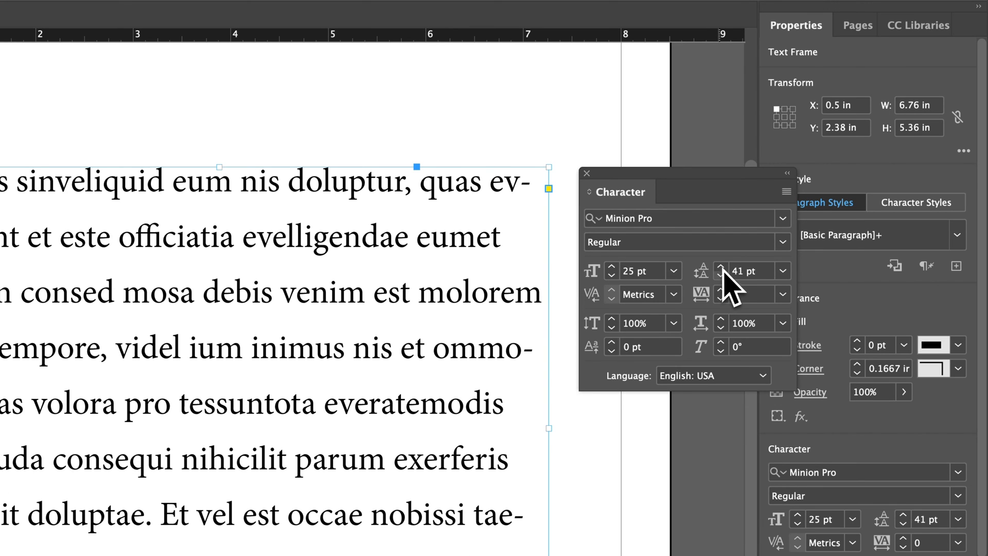
click(722, 275)
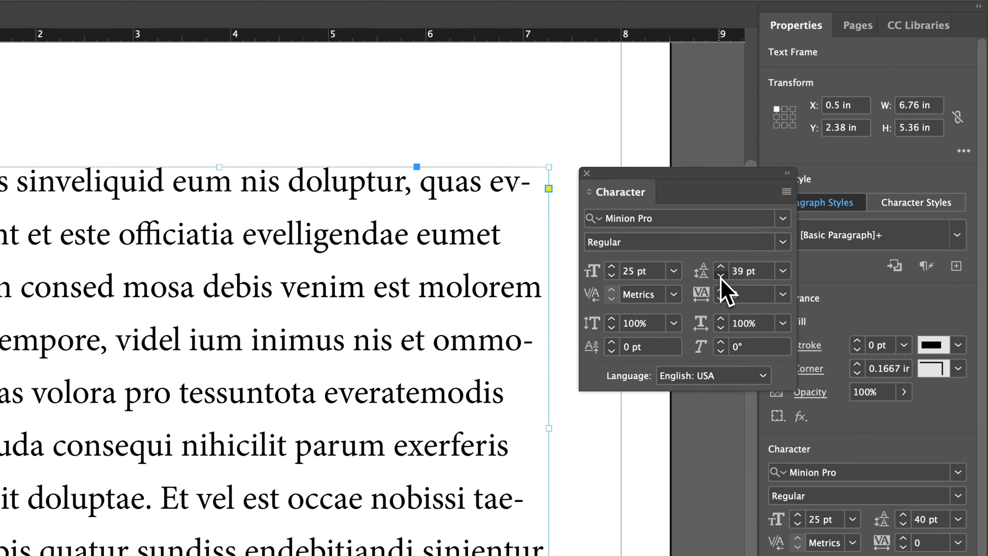